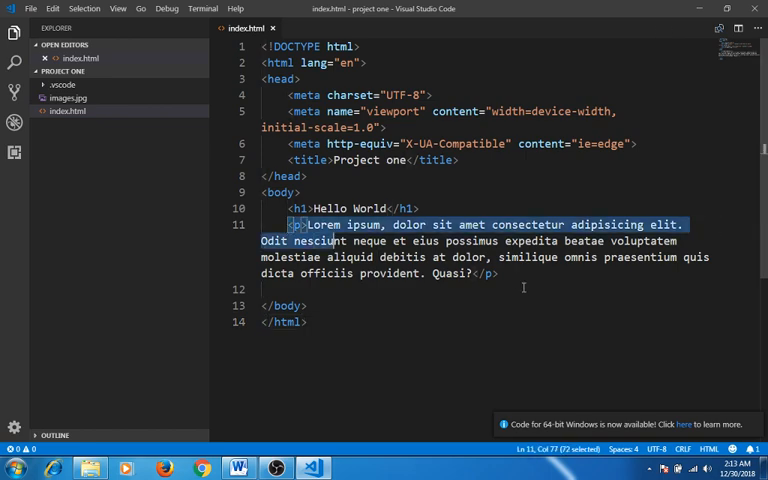
Delete the lorem paragraph under the Hello World heading and leave blank lines in the body.
key(Delete)
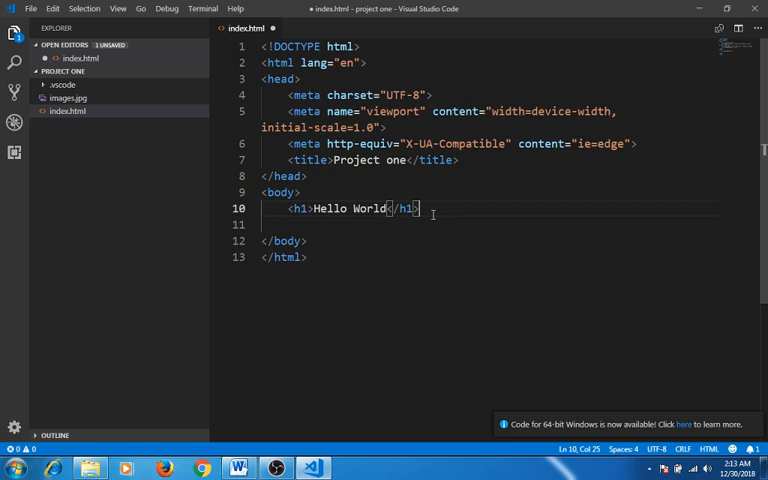
key(Enter)
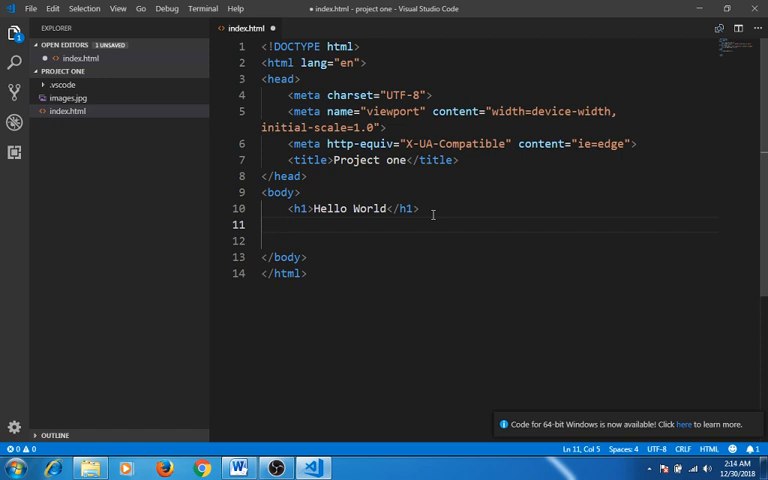
Write a <p></p> element and expand the Emmet lorem abbreviation inside it into placeholder text.
text(<)
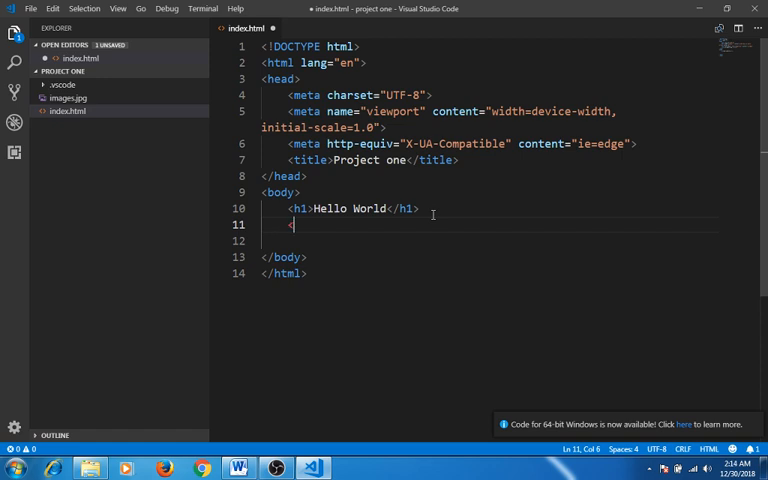
text(p>)
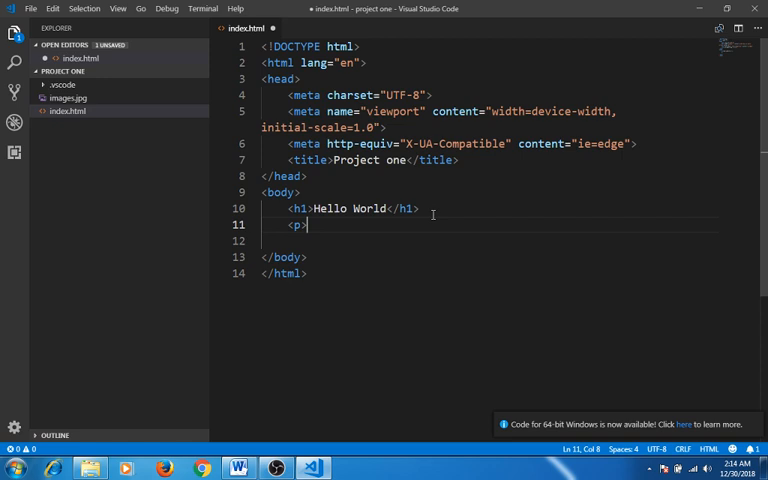
text(<)
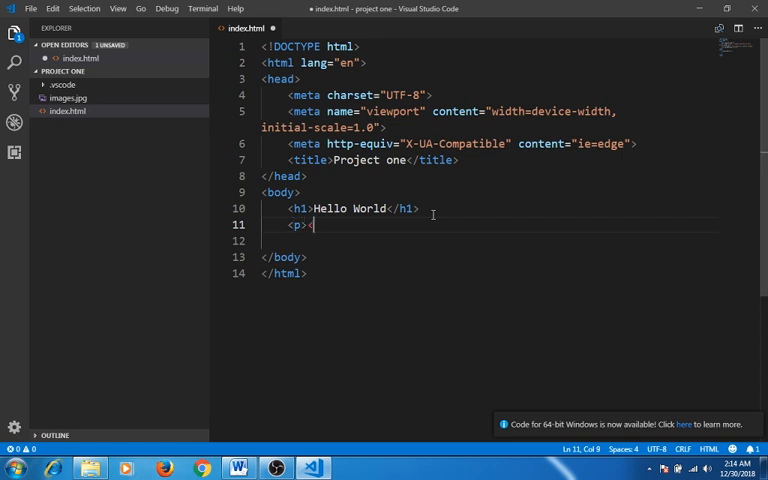
text(/p>)
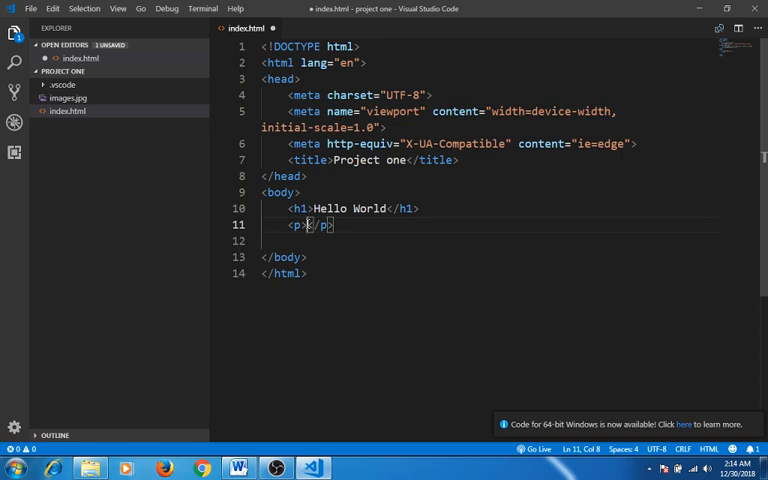
text(lo)
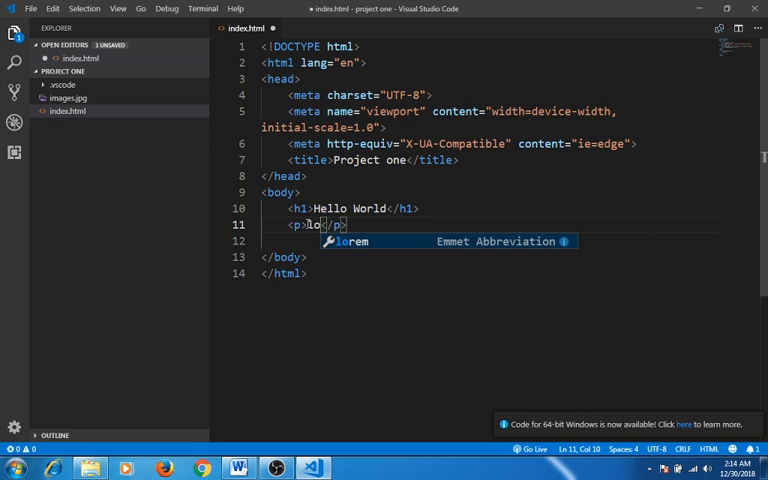
key(Tab)
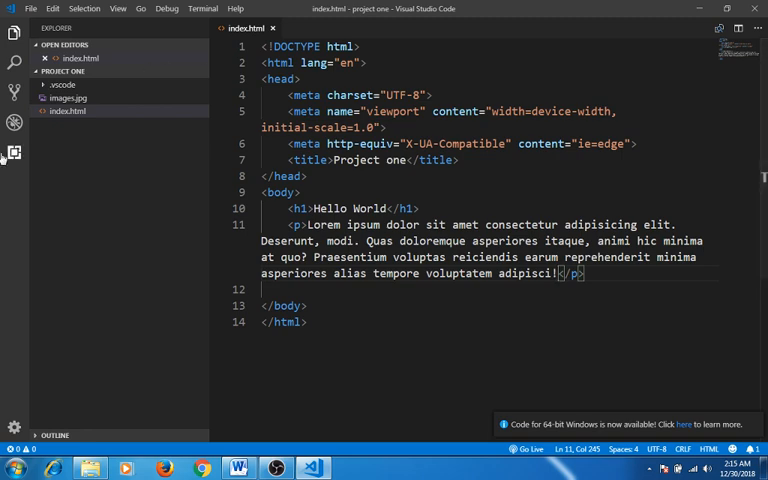
Search the Extensions marketplace for 'live' to find Live Server, then hide the side panel.
click(14, 122)
text(live)
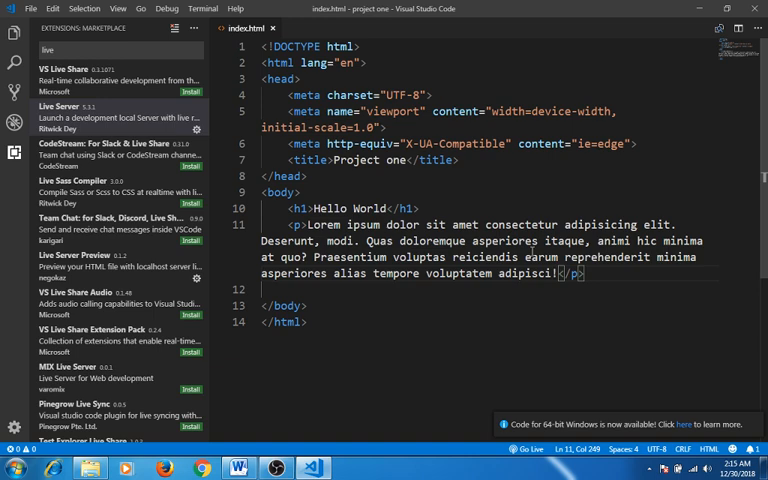
click(14, 152)
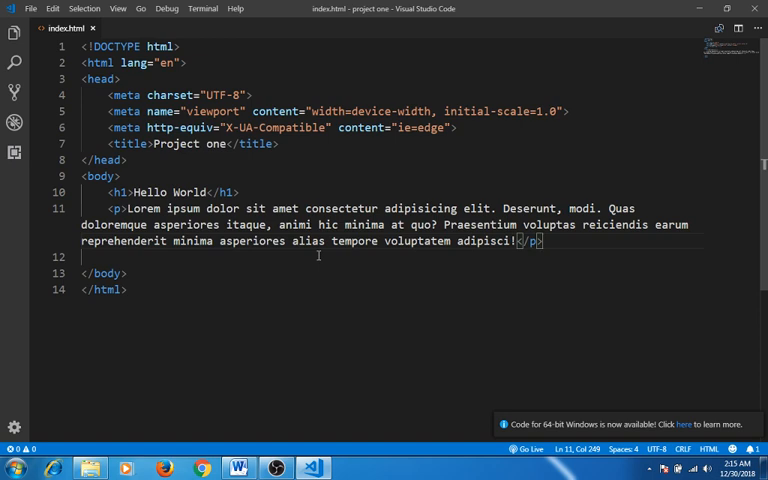
mouse_move(380, 240)
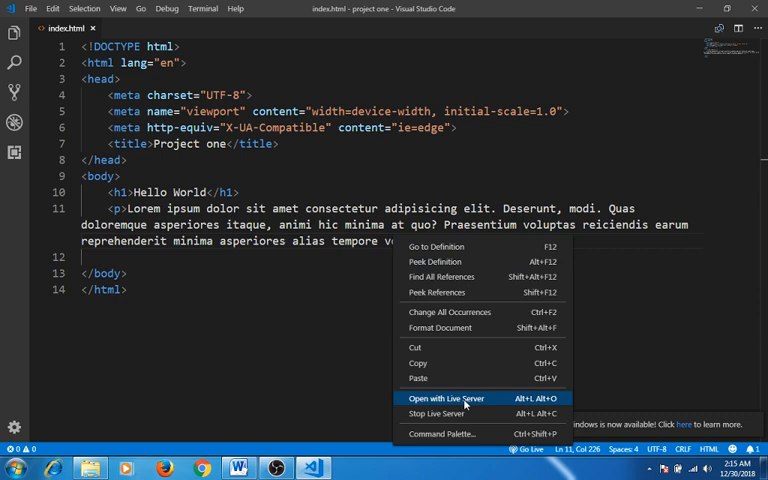
Serve index.html with Live Server on port 5500 and dismiss the server-started notification.
click(448, 398)
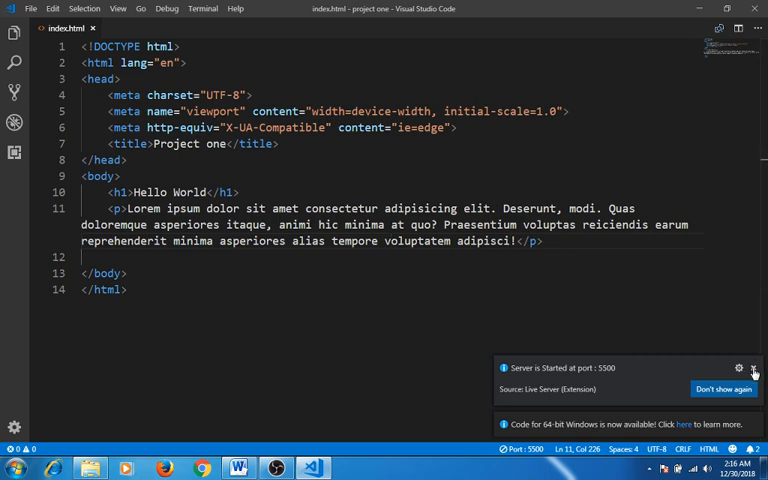
click(754, 368)
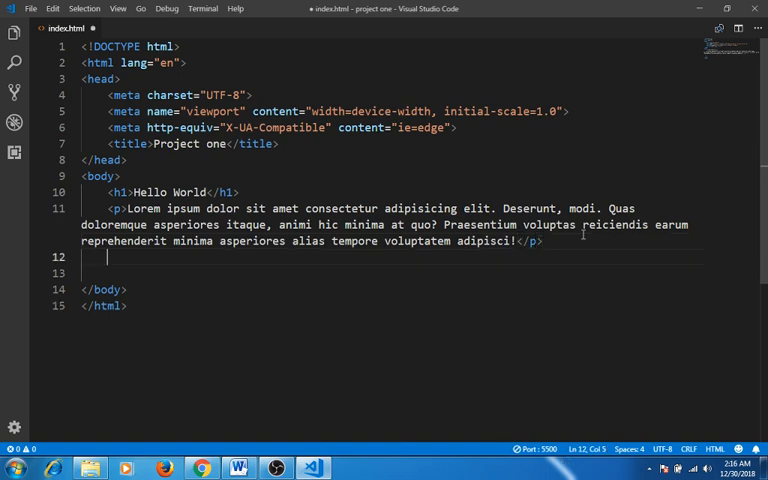
Add a second paragraph element via Emmet and fill it with lorem placeholder text.
key(enter)
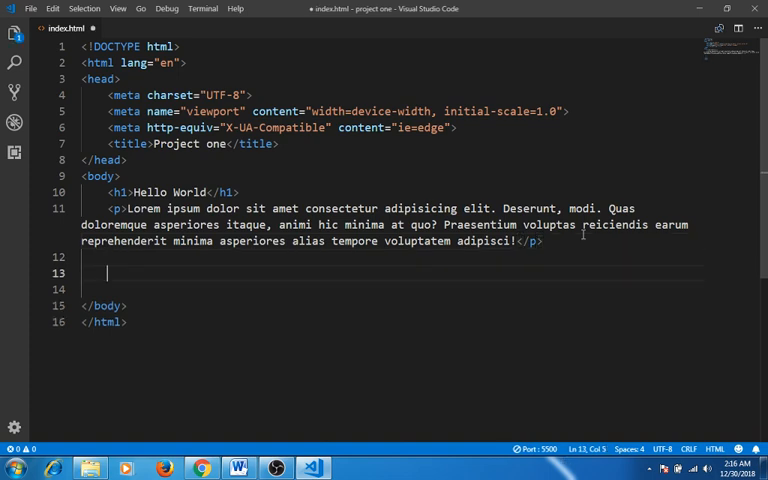
text(p)
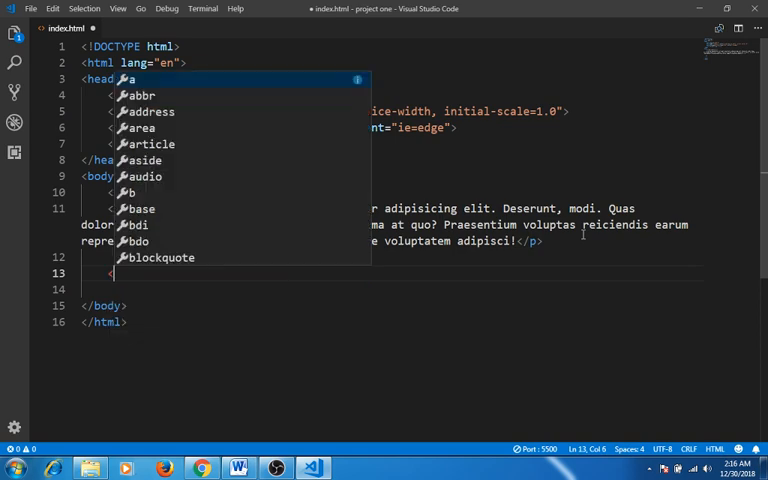
key(Escape)
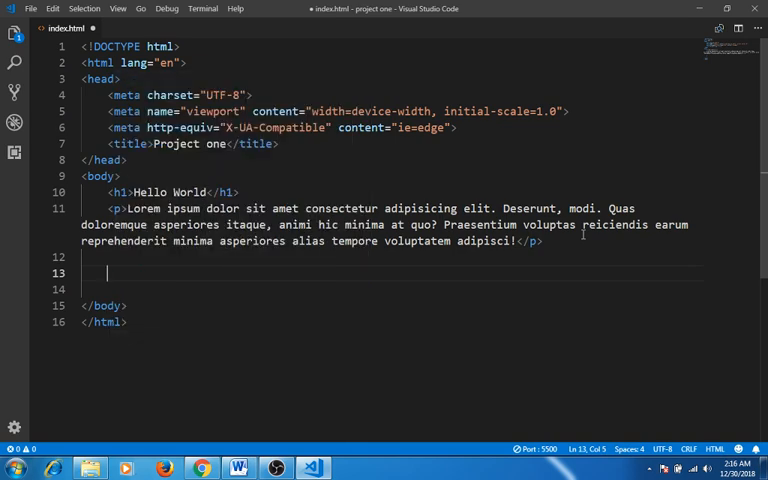
key(Backspace)
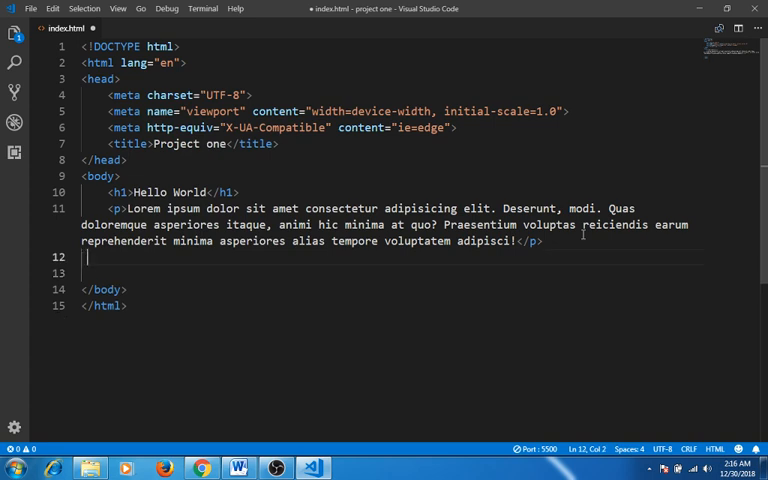
text(p)
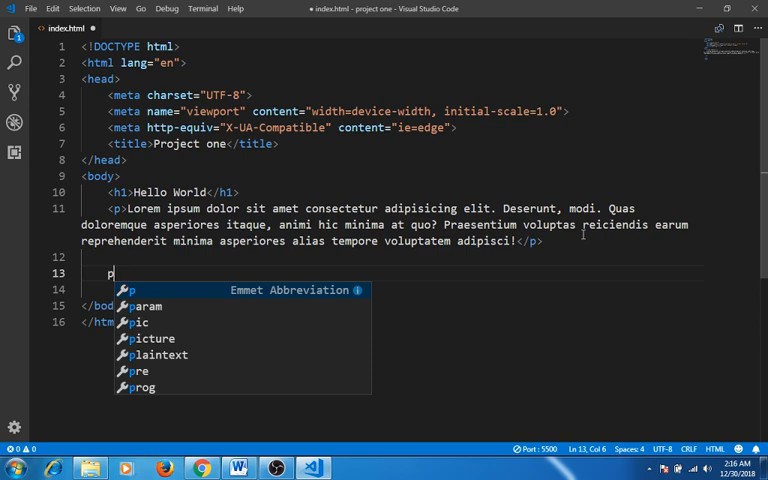
key(Tab)
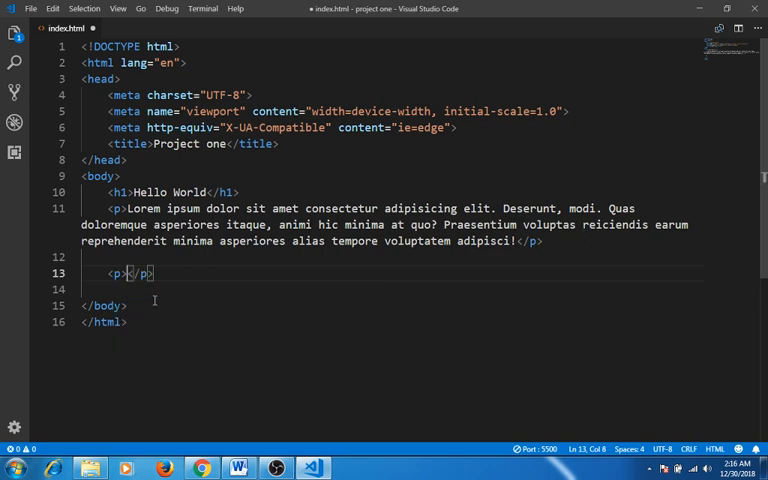
text(lor)
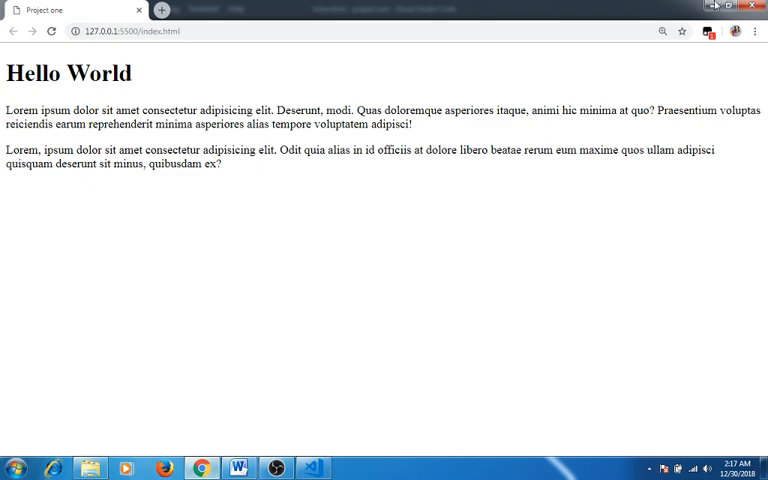
Return from the Chrome preview at 127.0.0.1:5500 to the code editor.
click(310, 468)
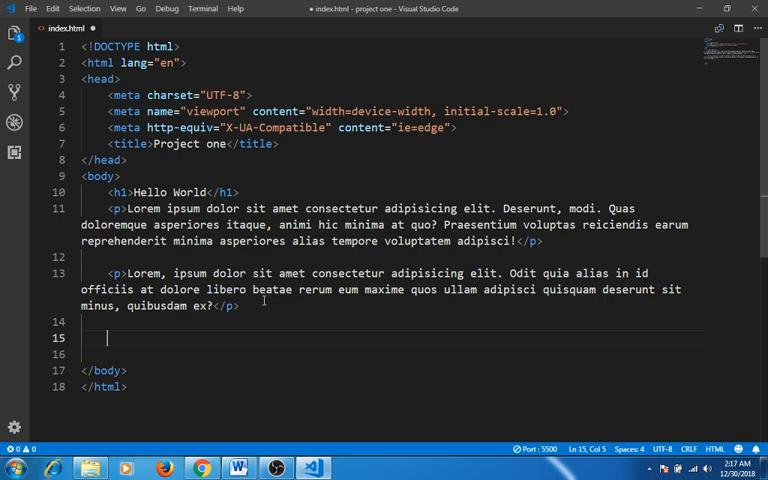
Write <img src="" alt=""> below the second paragraph and point out the src and alt attribute names.
text(<im)
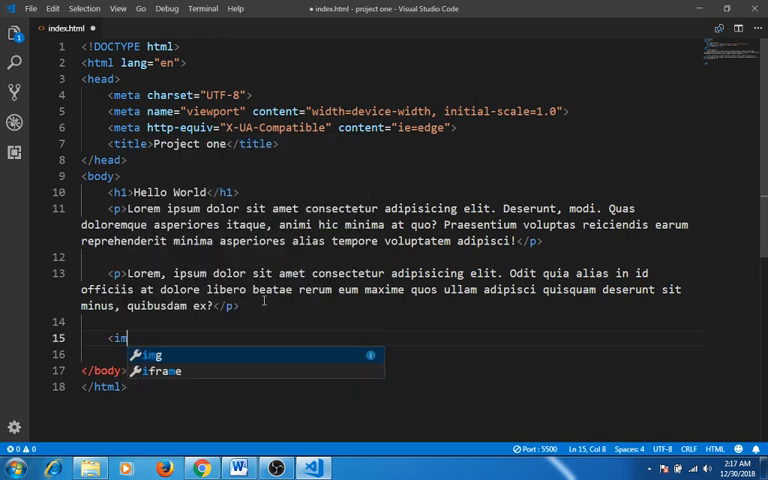
text(g)
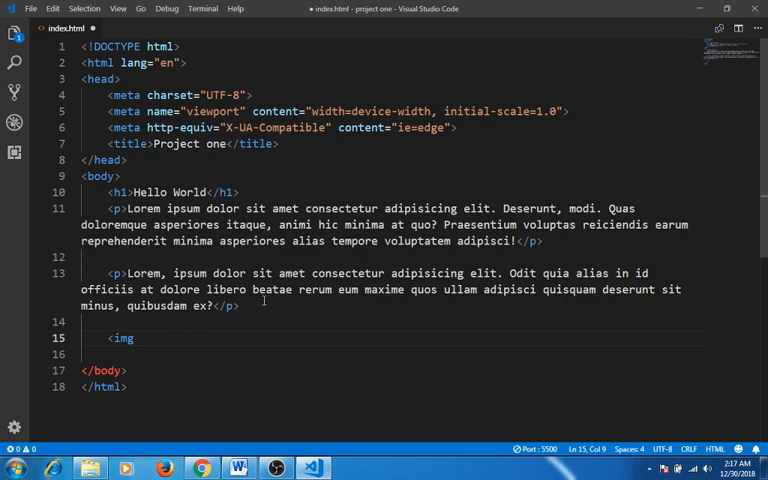
text(src=")
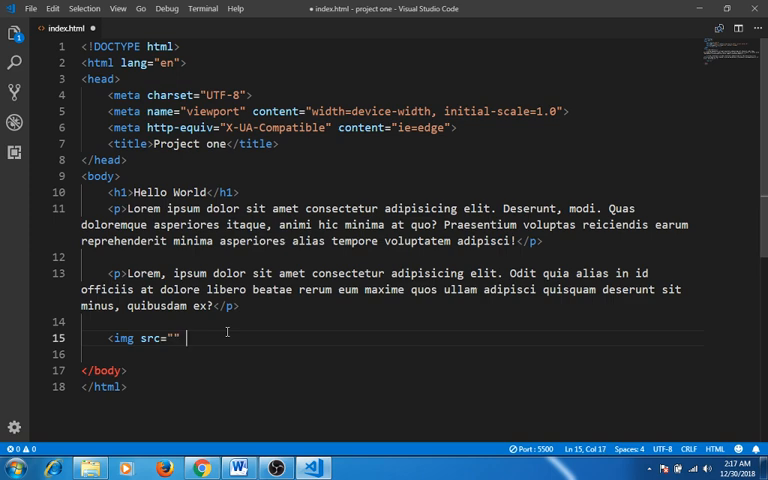
text(aly)
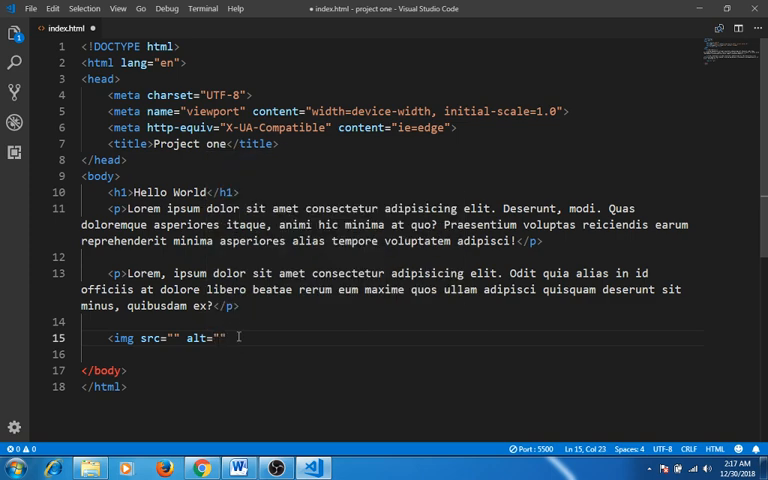
text(>)
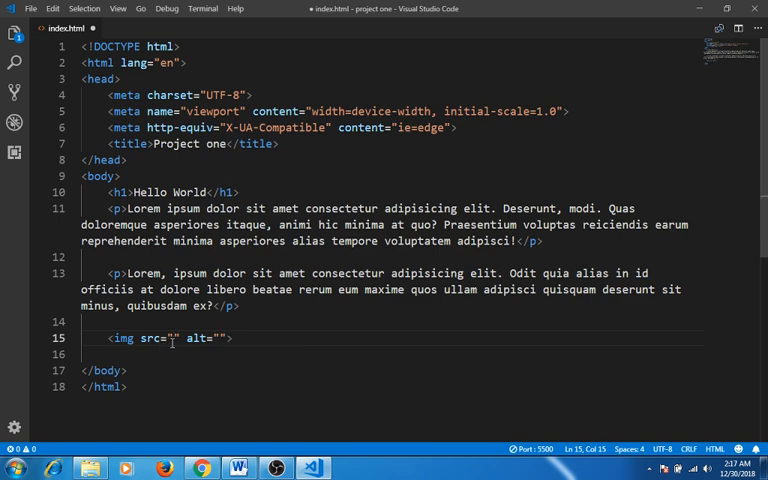
double_click(142, 338)
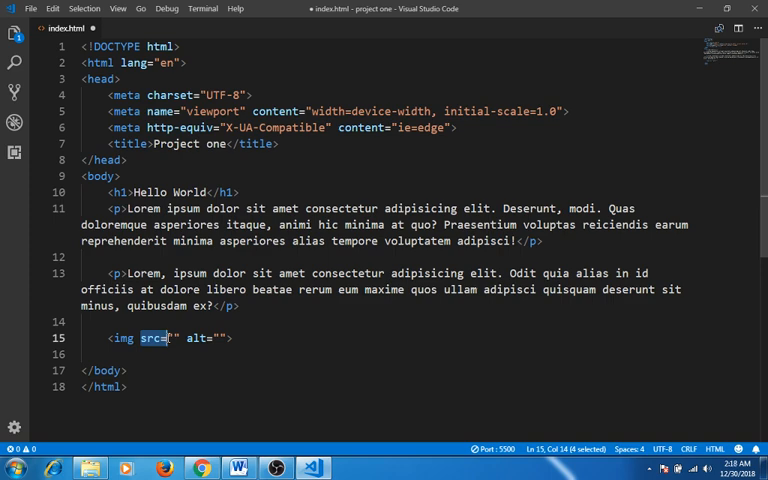
double_click(196, 338)
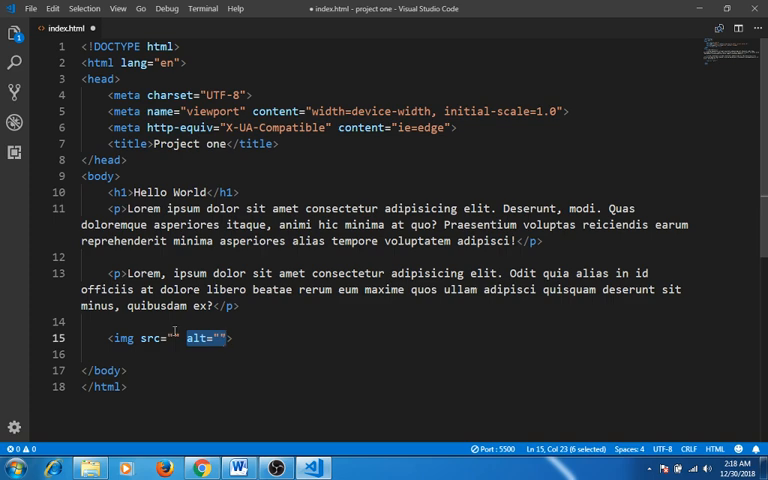
Preview images.jpg, then set the img src attribute to images.jpg in index.html.
click(174, 338)
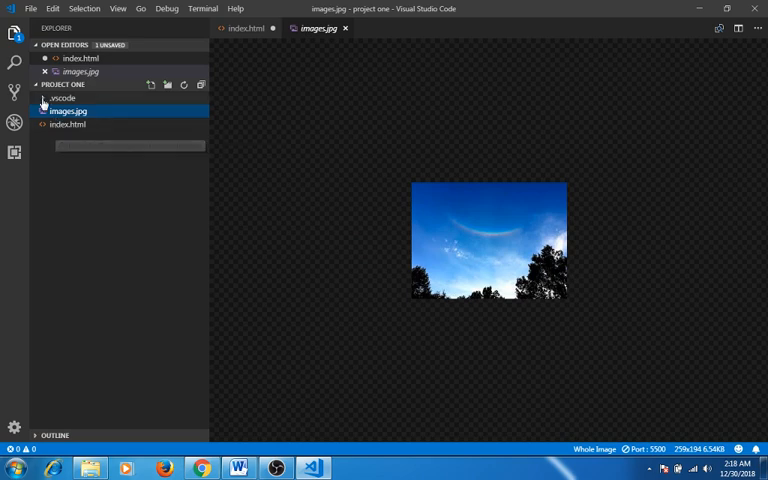
click(14, 32)
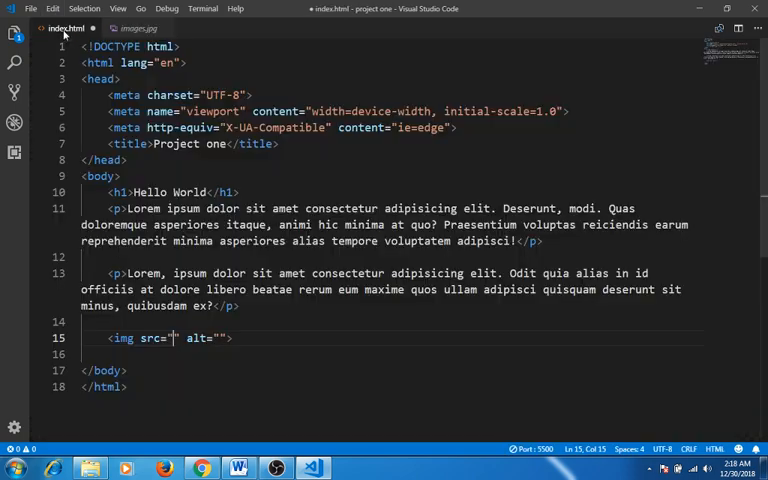
text(im)
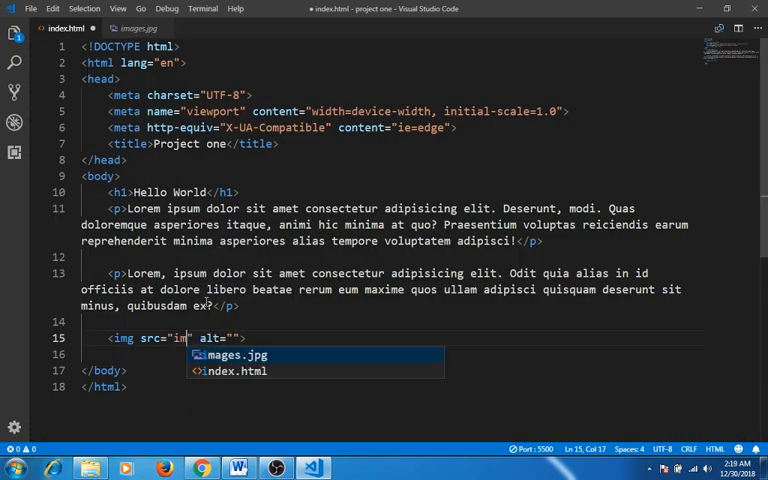
text(ages.jpg)
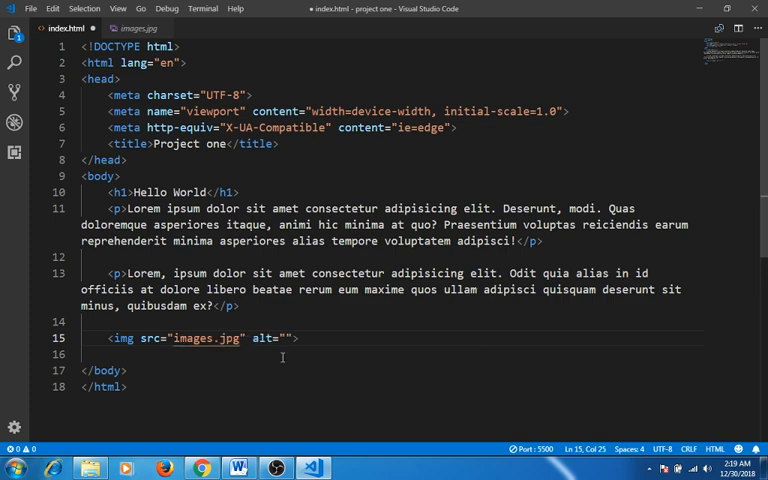
Inspect the file name and .jpg extension in the src path, then switch to the Windows desktop.
double_click(192, 338)
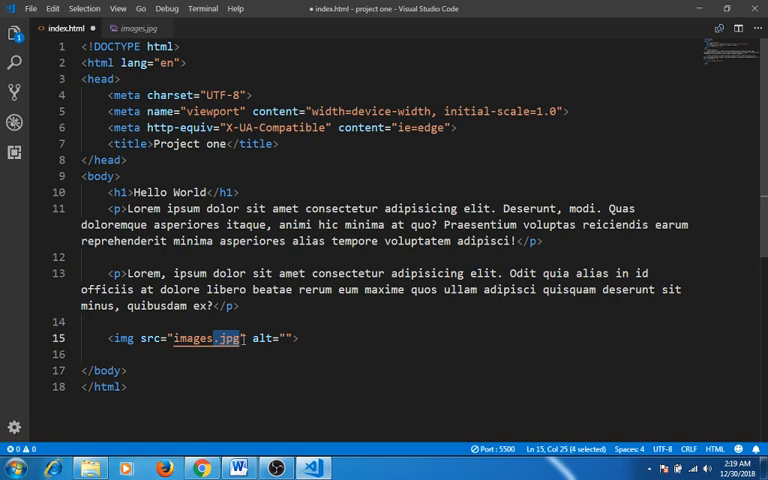
mouse_move(16, 154)
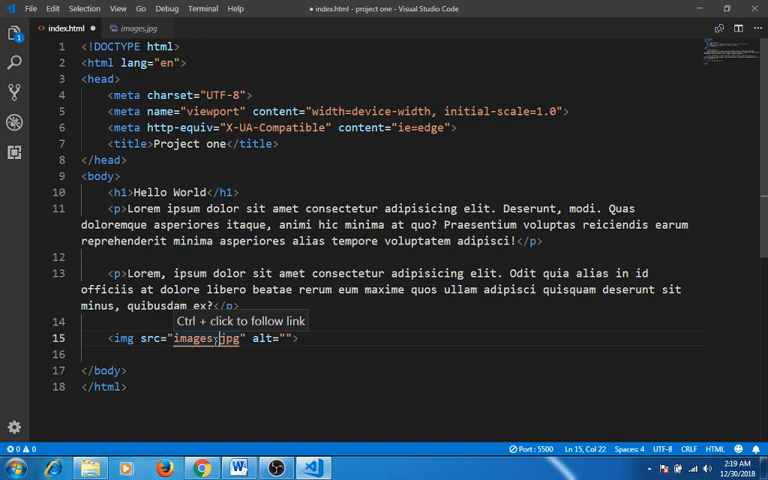
double_click(228, 338)
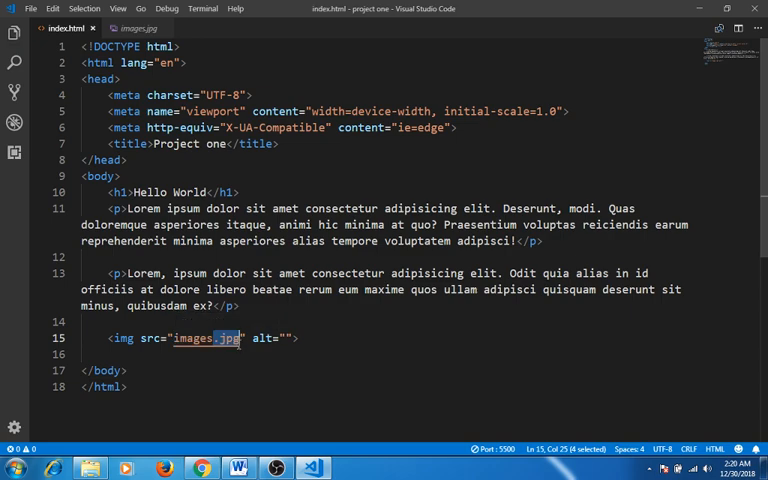
click(202, 468)
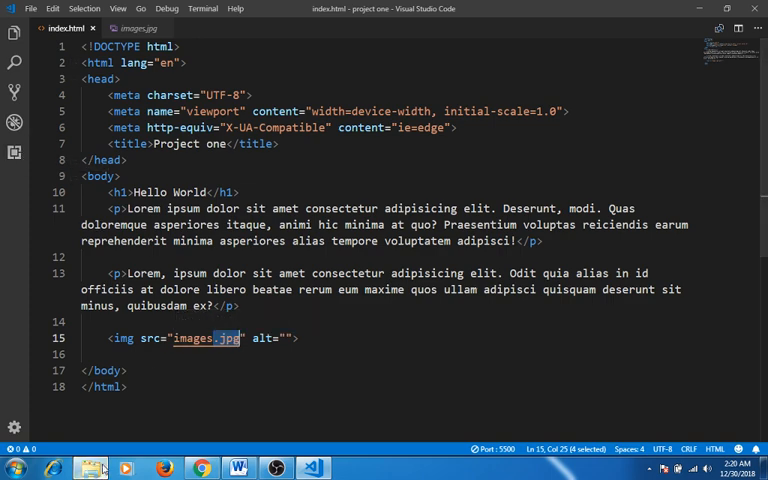
click(78, 468)
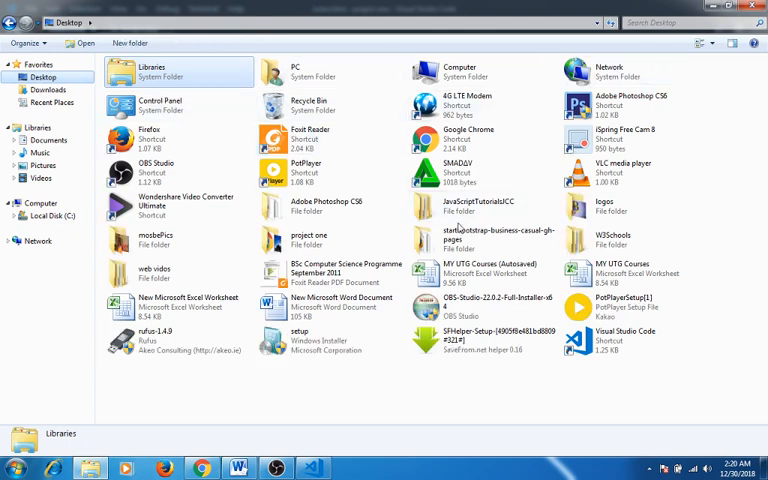
Open the project one folder in Explorer and view the Properties of the images file.
click(310, 240)
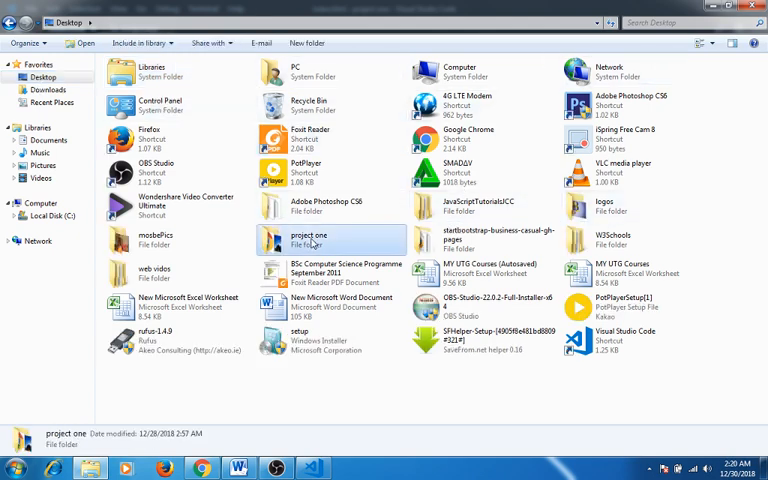
double_click(308, 240)
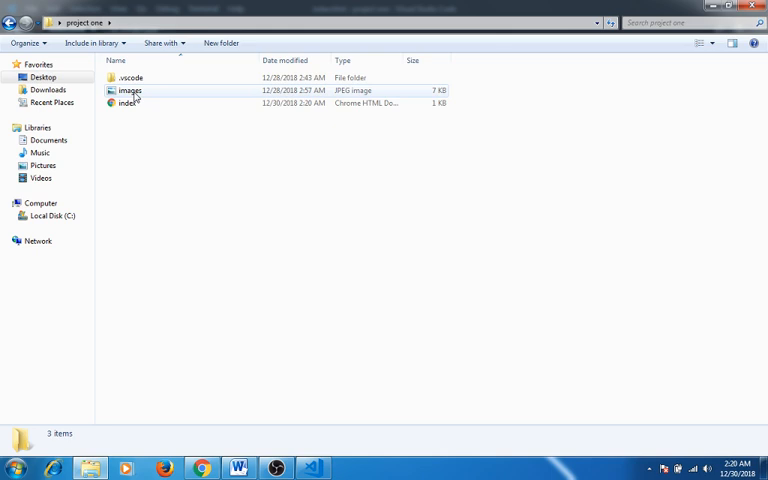
click(128, 90)
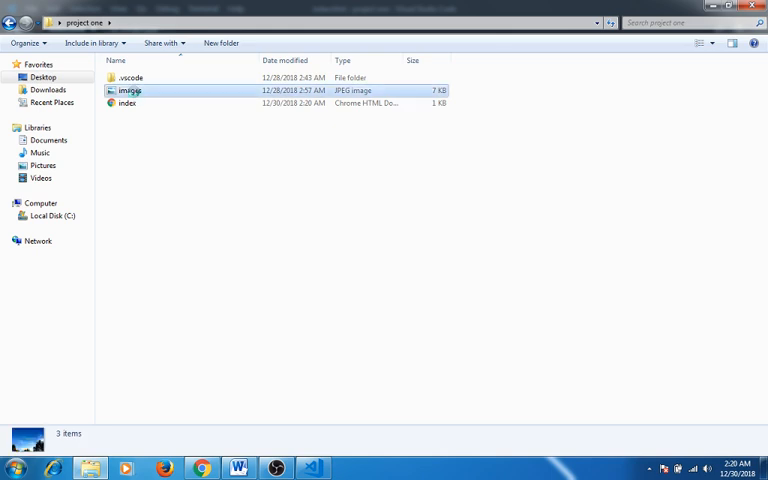
right_click(128, 90)
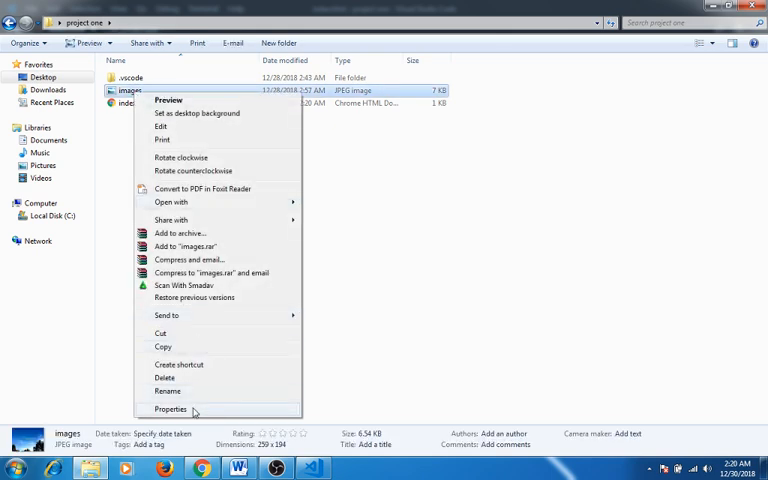
click(170, 408)
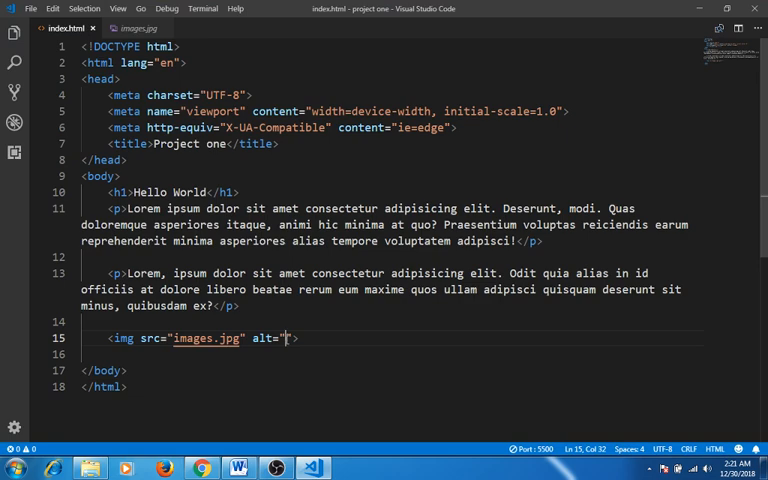
Fill the alt attribute with the text 'this is nature'.
text(this is nat)
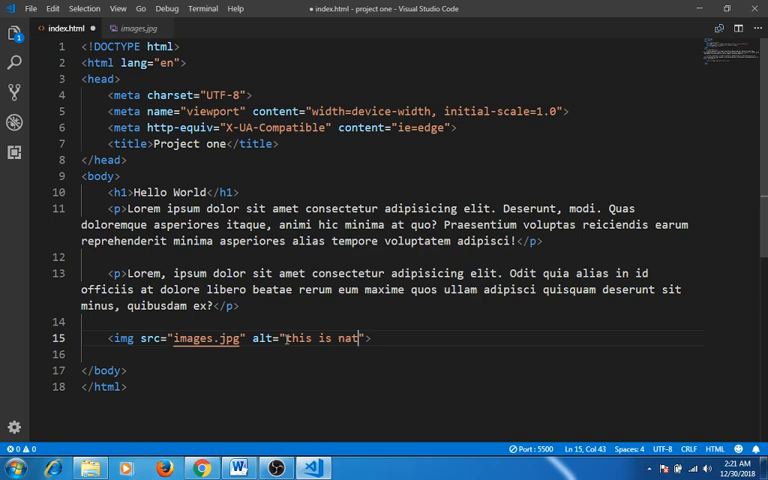
text(ure)
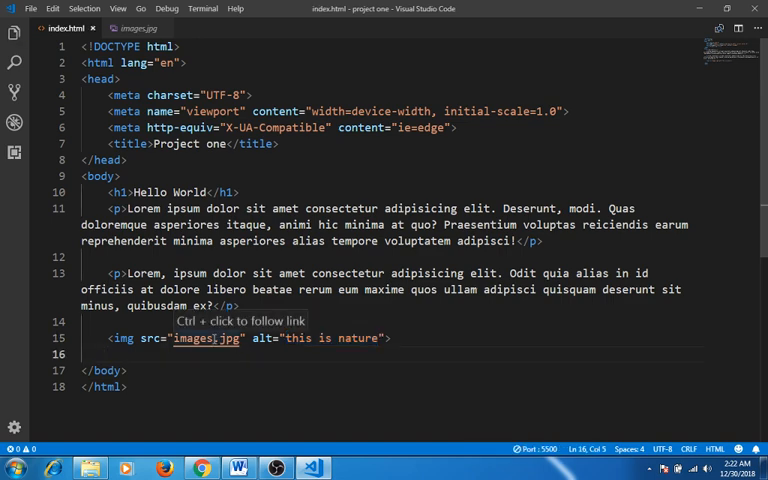
Check the image file name and extension in the src path and save index.html.
double_click(208, 338)
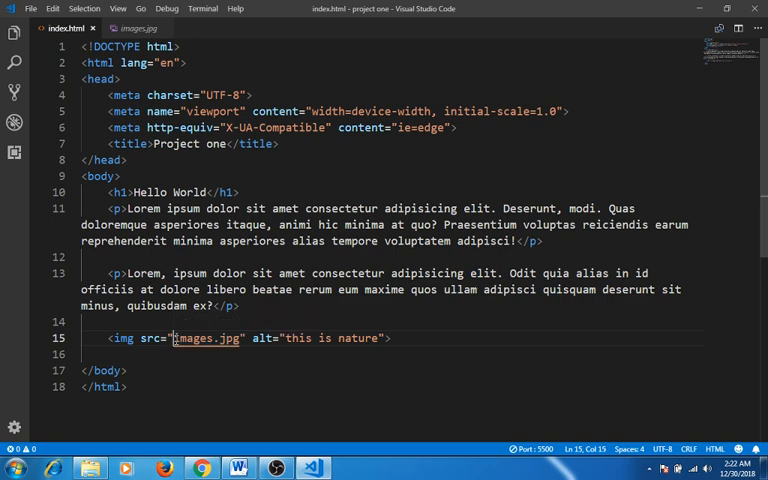
double_click(196, 338)
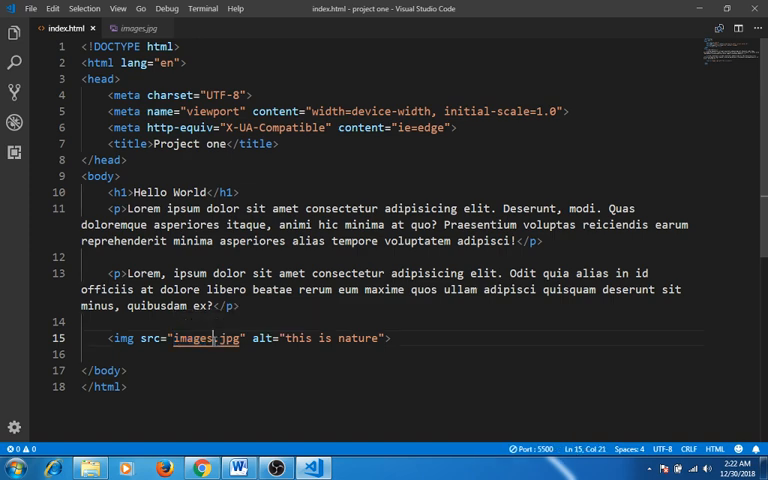
double_click(192, 338)
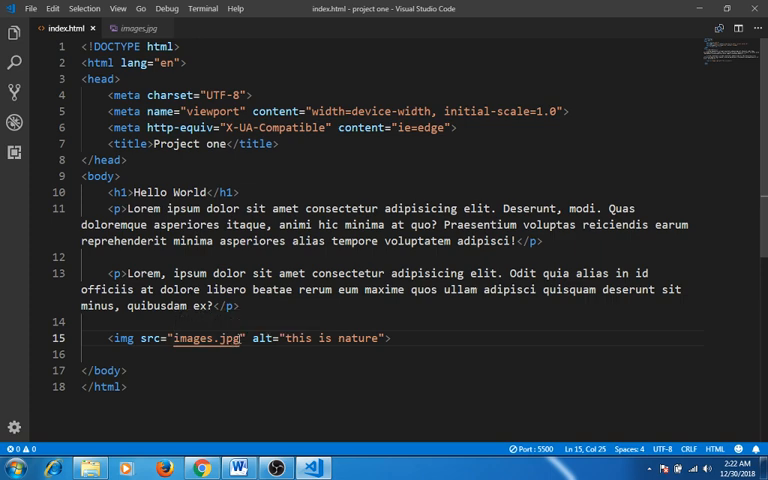
key(BackSpace)
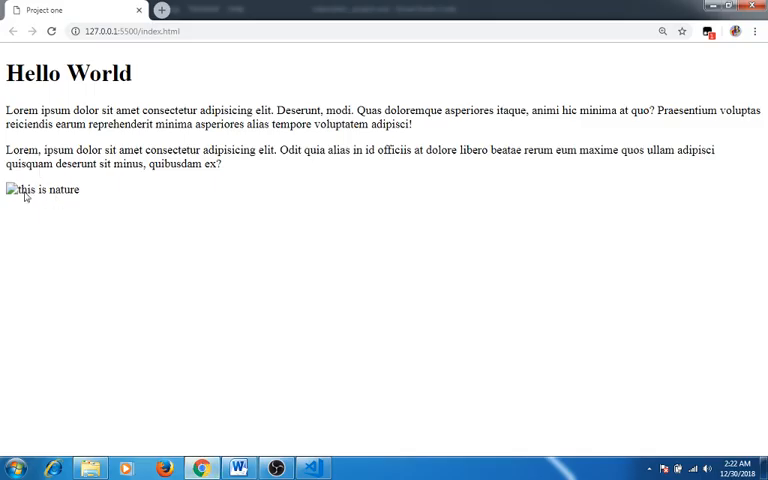
mouse_move(72, 200)
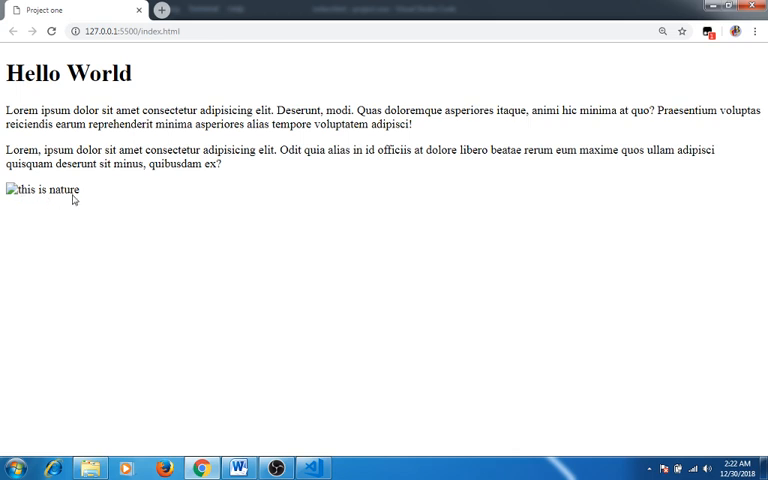
mouse_move(56, 196)
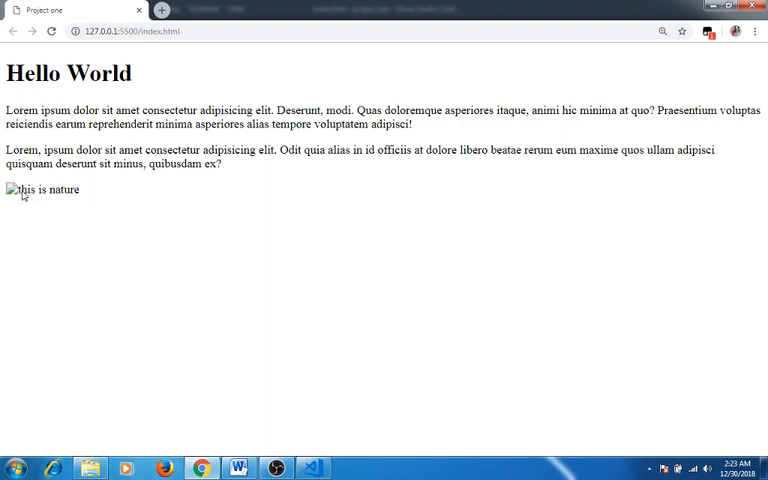
Return from the Chrome preview showing only 'this is nature' to the code editor.
click(312, 468)
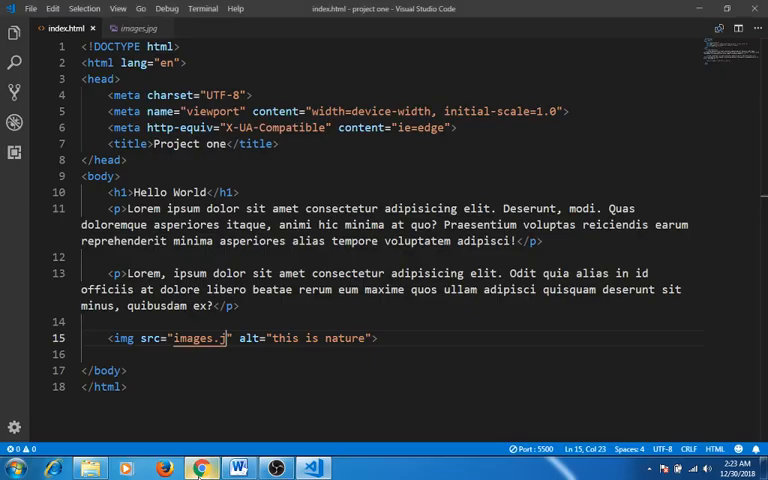
Insert 'a picture of' so the alt text reads 'this is a picture of nature', ignoring autocomplete.
click(324, 338)
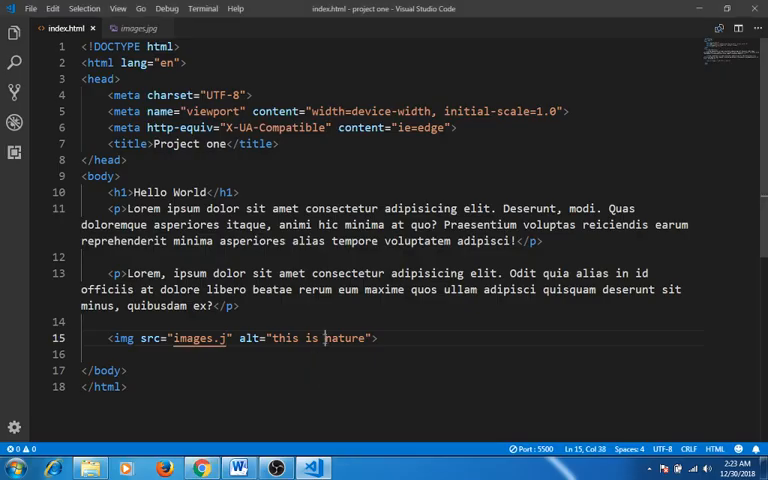
text(a)
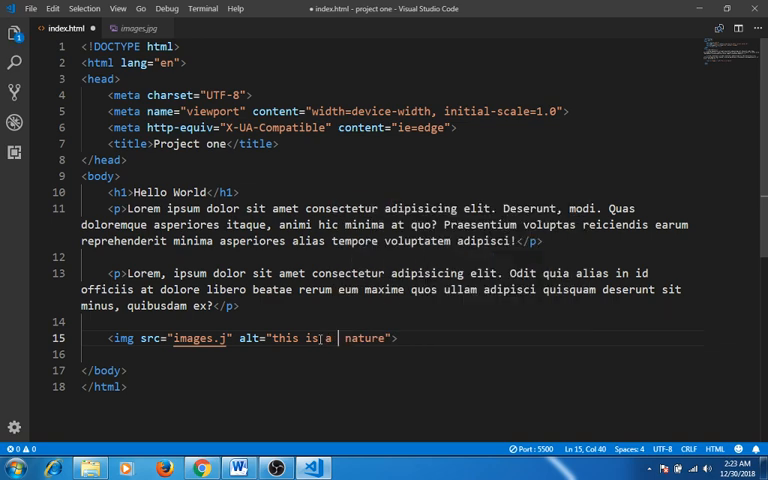
text(pict)
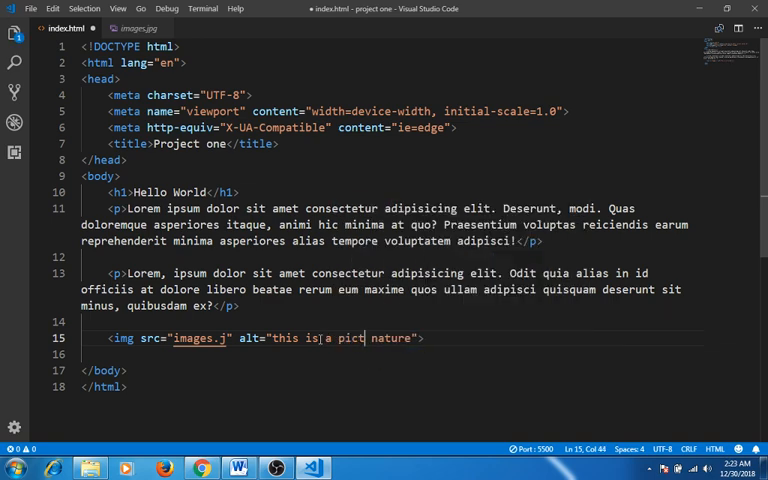
text(ure of)
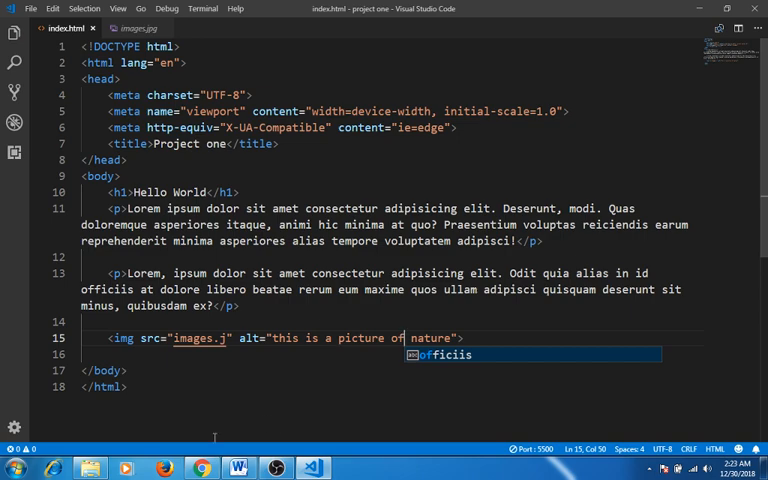
click(200, 468)
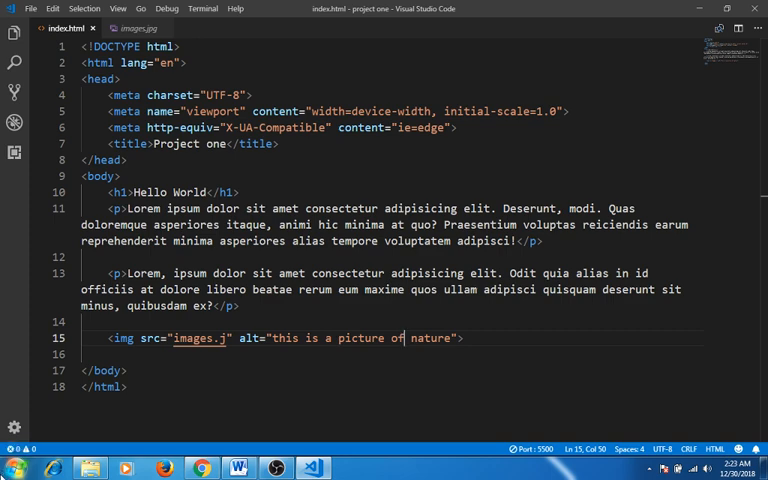
Complete the src path to images.jpeg and view the loaded nature picture in Chrome.
click(228, 338)
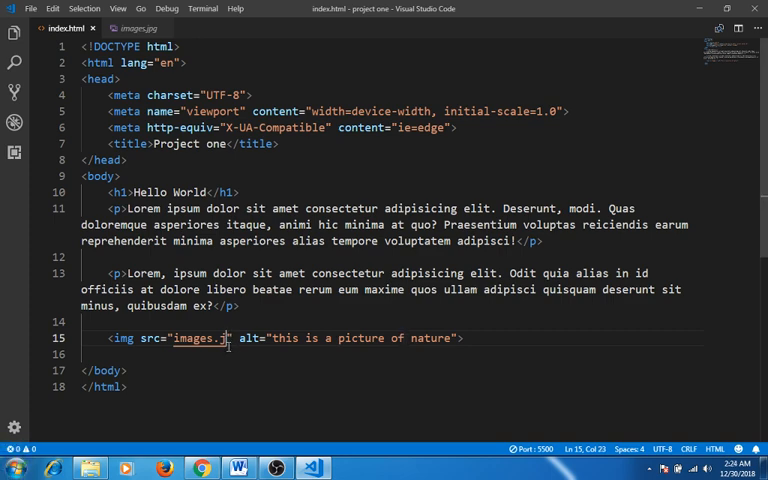
text(peg)
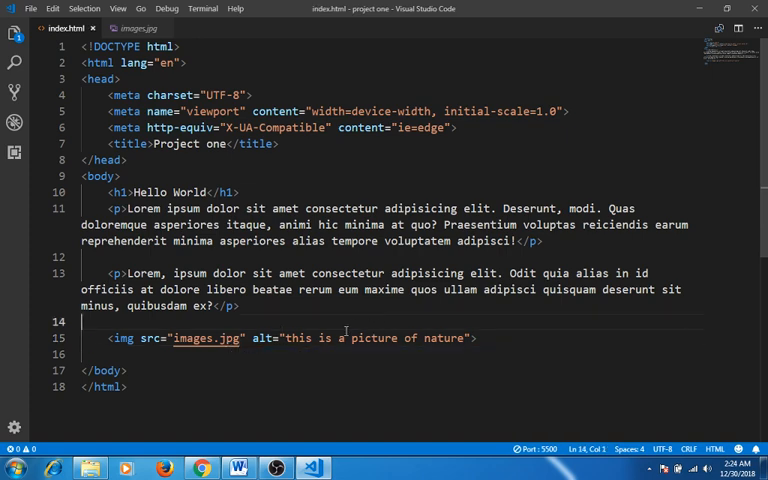
mouse_move(308, 428)
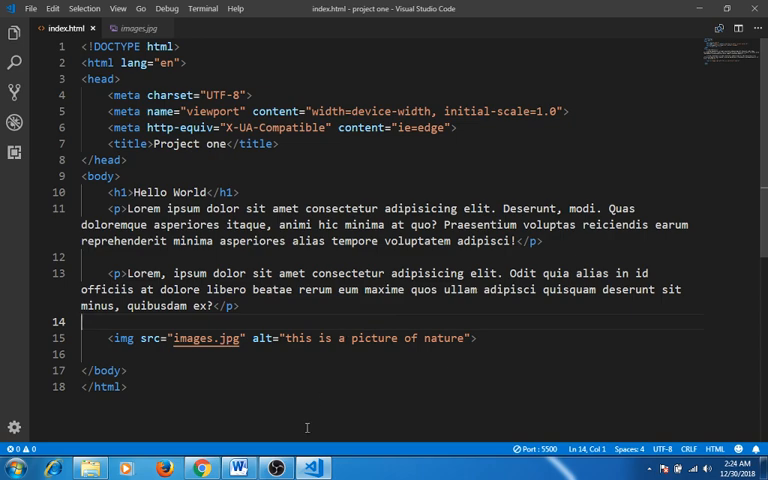
click(200, 468)
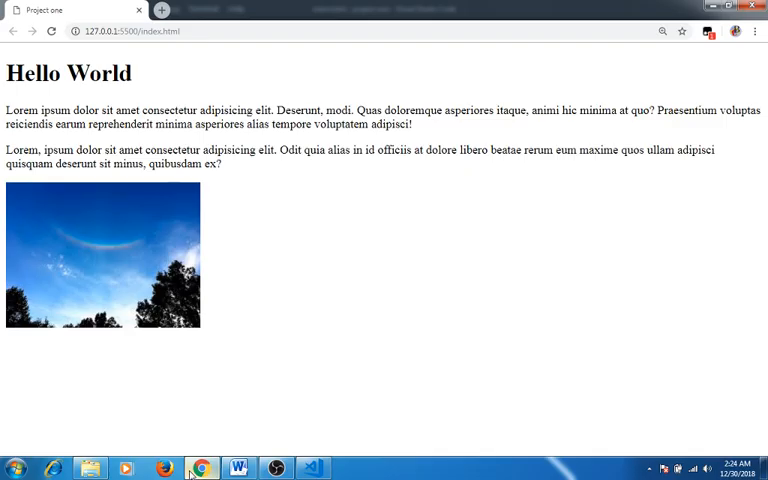
mouse_move(56, 210)
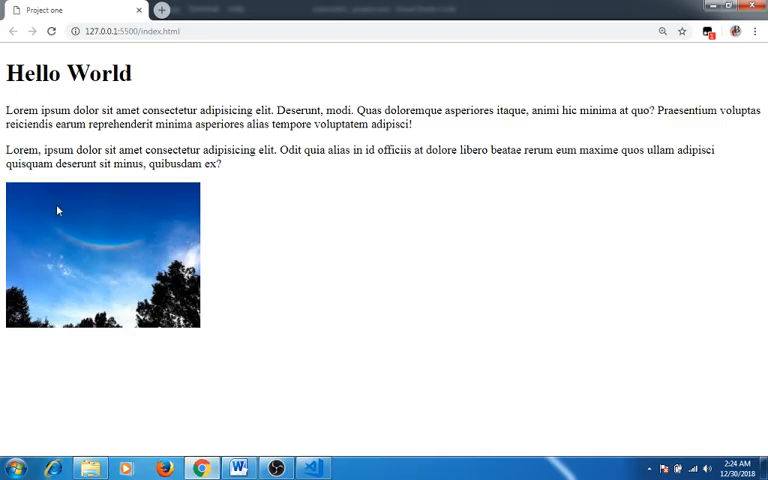
mouse_move(484, 148)
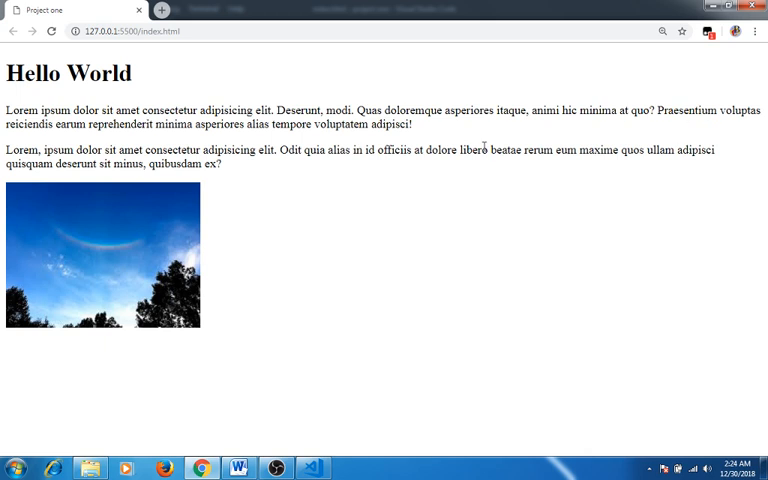